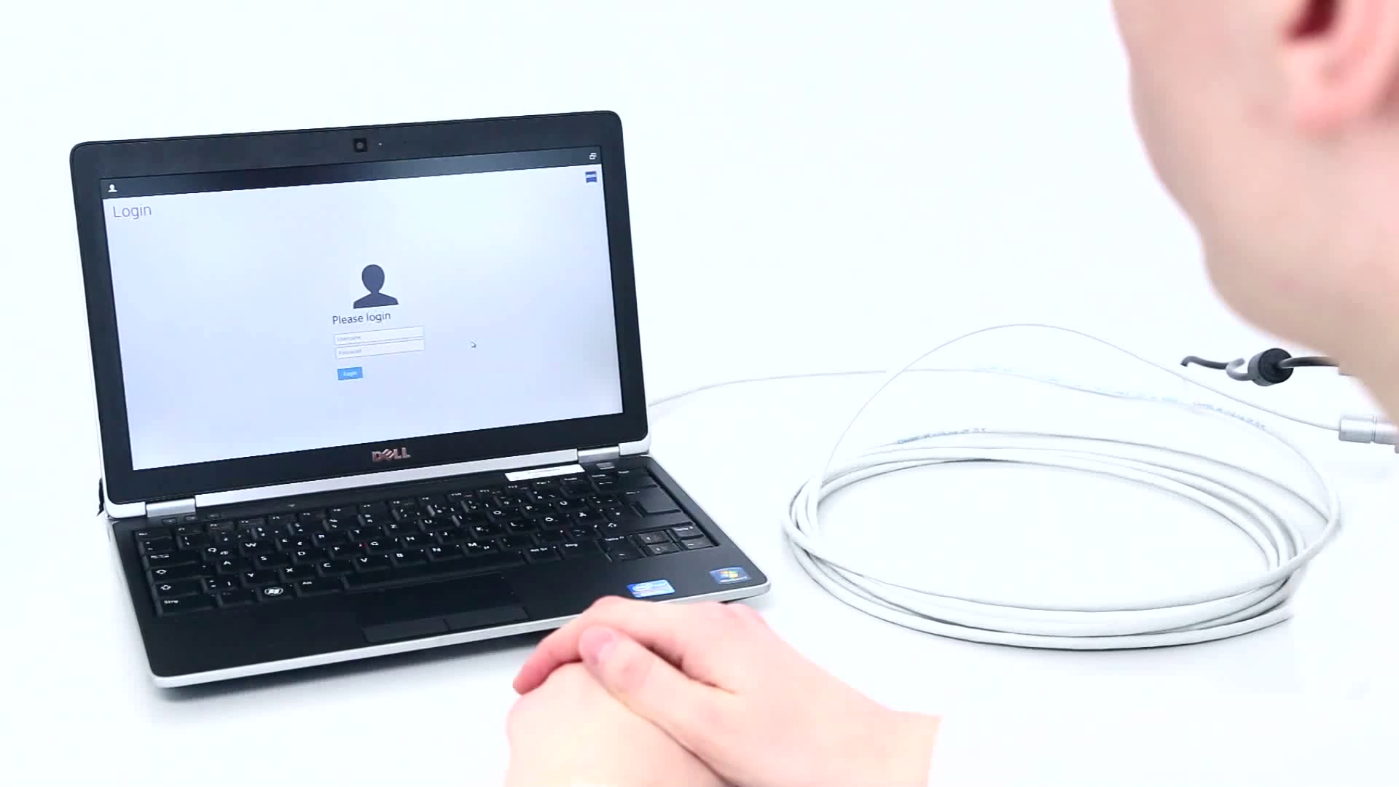
text(Admi)
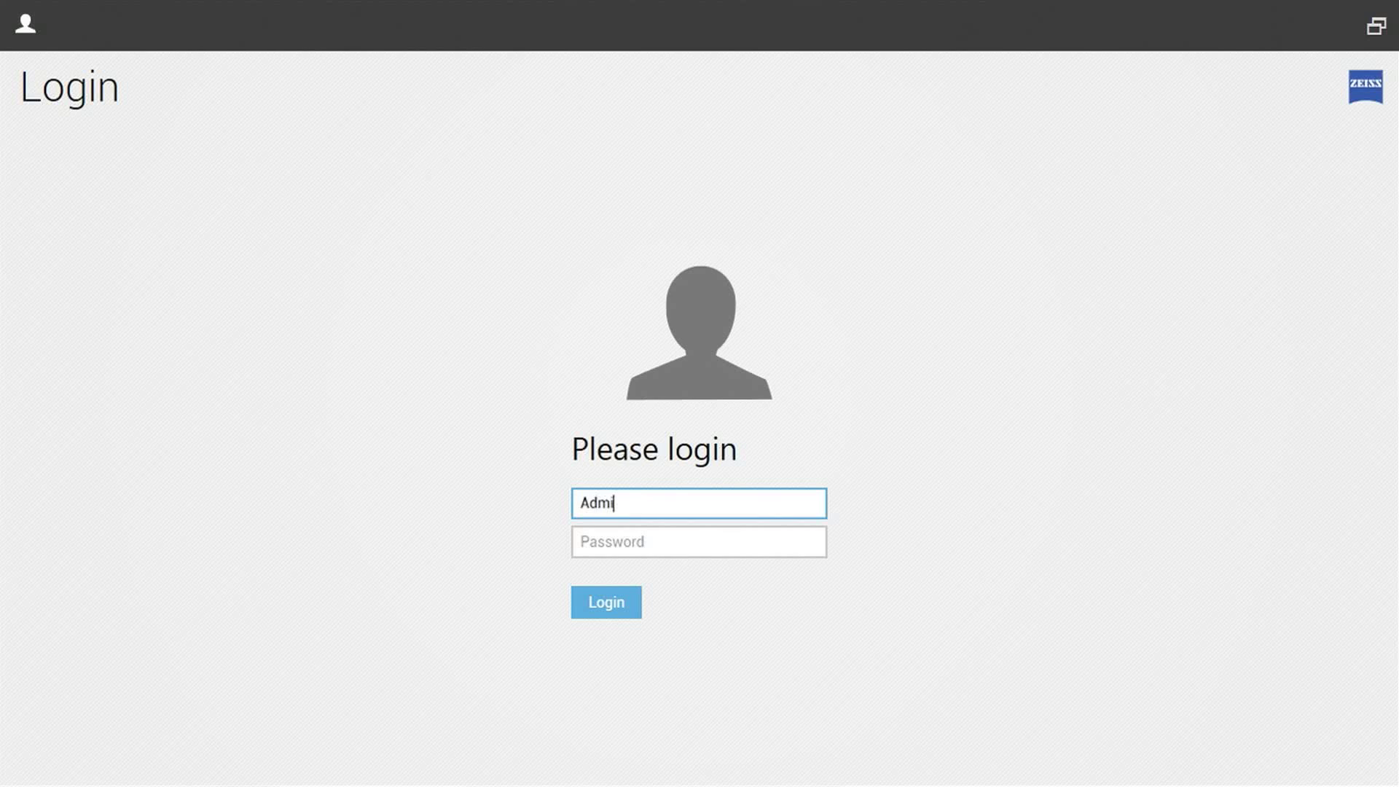
text(nistrator)
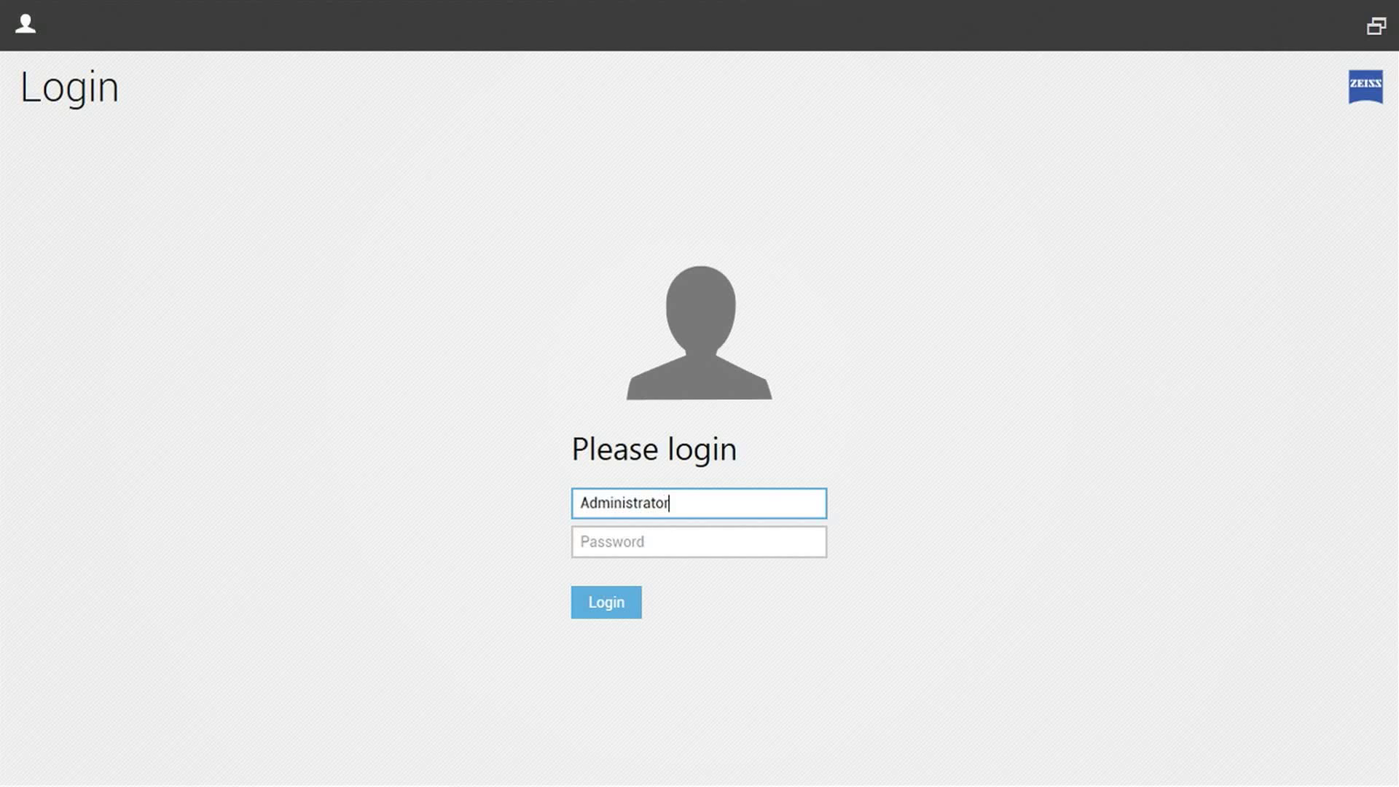